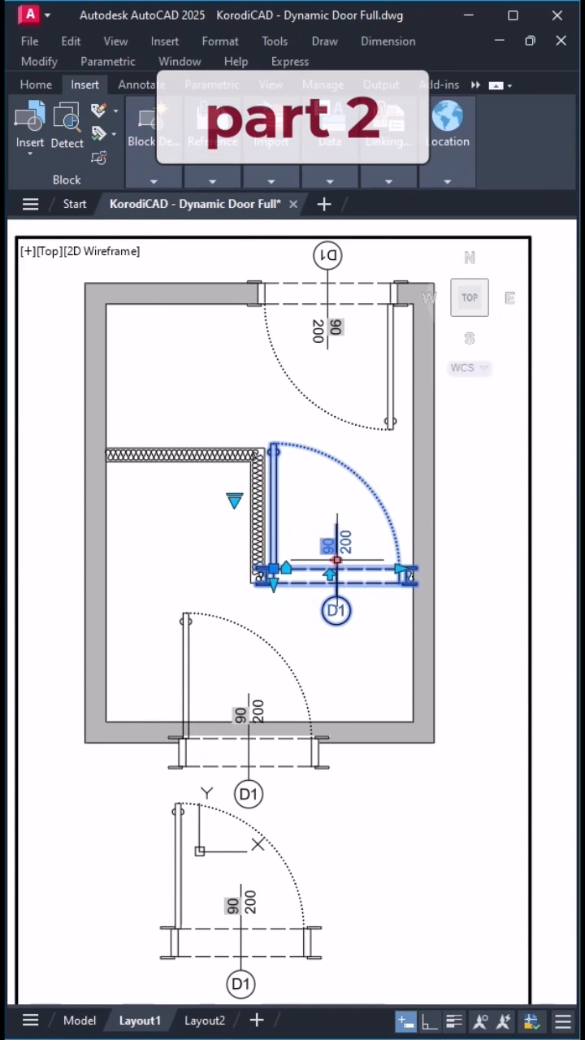
# Step: Create the Dynamic Door block from the selected geometry and add a width dimension in the Block Editor
pyautogui.moveTo(333, 568); pyautogui.dragTo(244, 739)
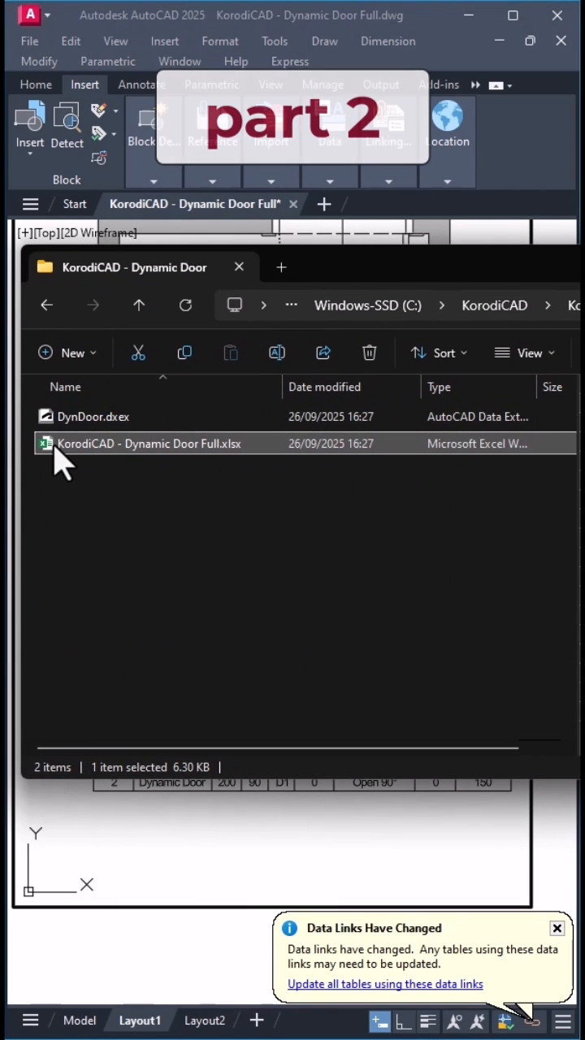
pyautogui.doubleClick(143, 442)
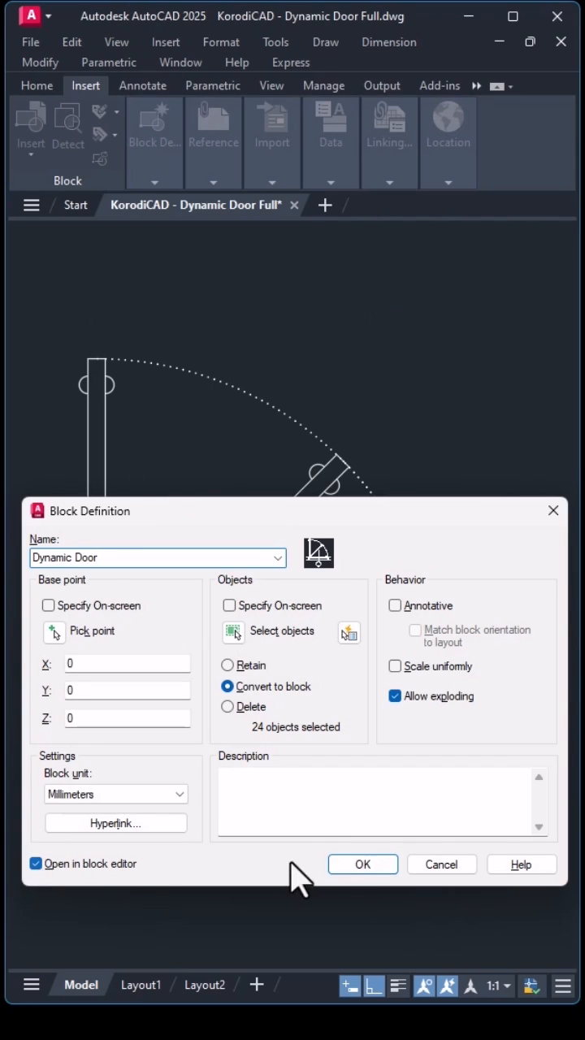
pyautogui.click(363, 865)
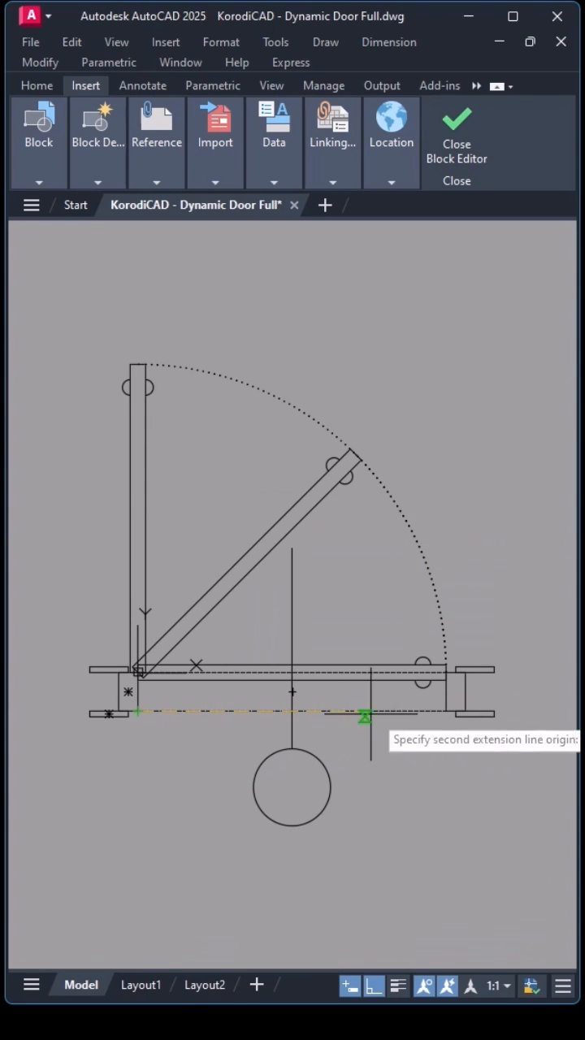
pyautogui.press('space')
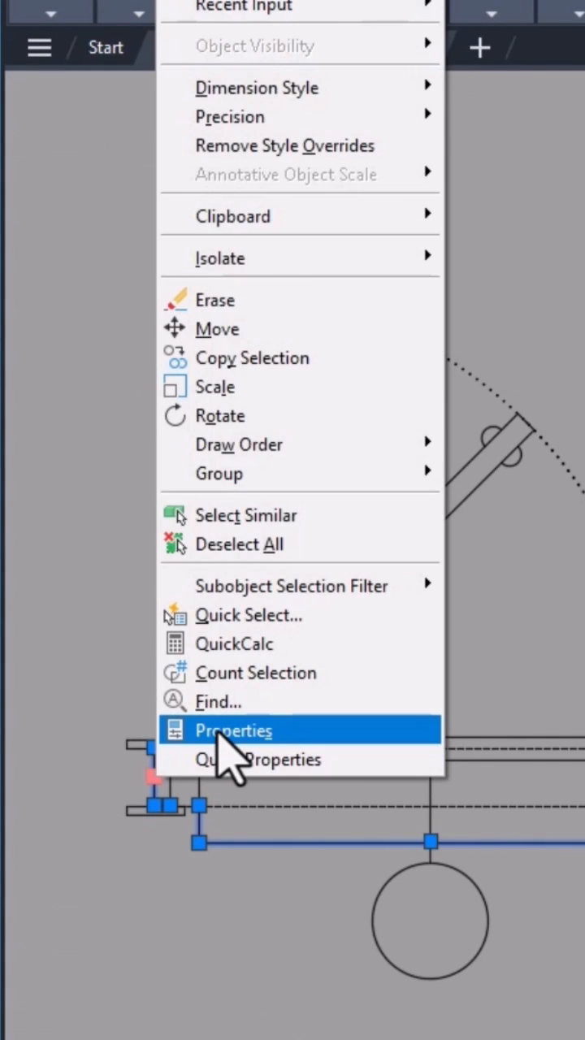
# Step: Set the dimensions' Dim scale linear to 0.1 so they read 80 and 10
pyautogui.click(234, 731)
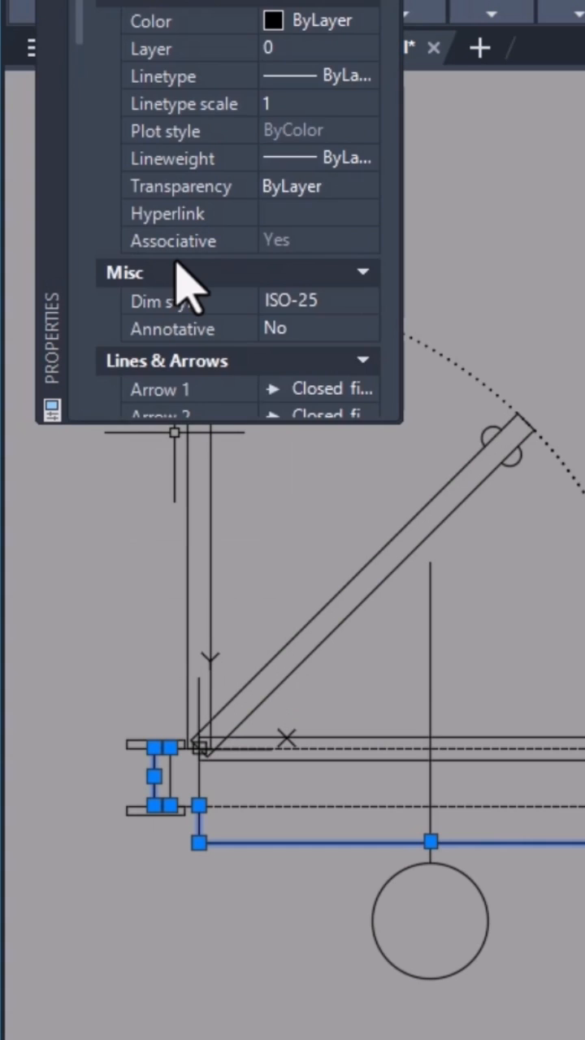
pyautogui.scroll(-3)
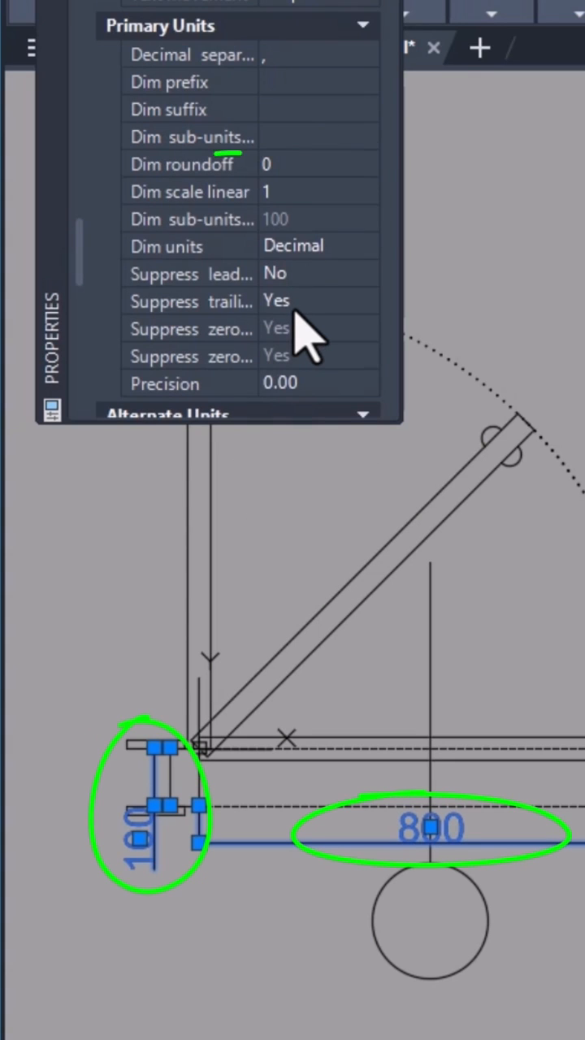
pyautogui.click(309, 192)
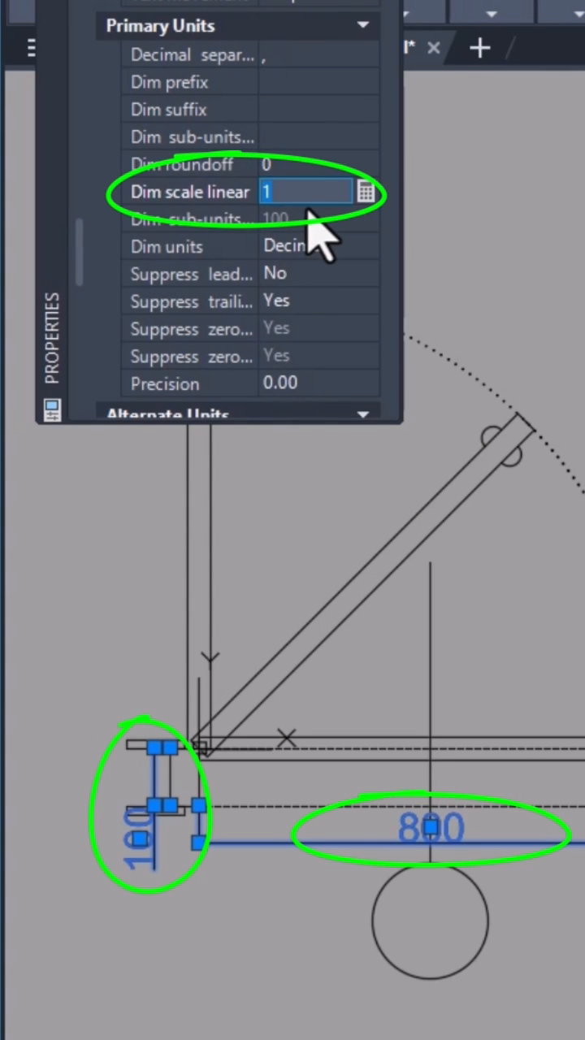
pyautogui.write('0.1')
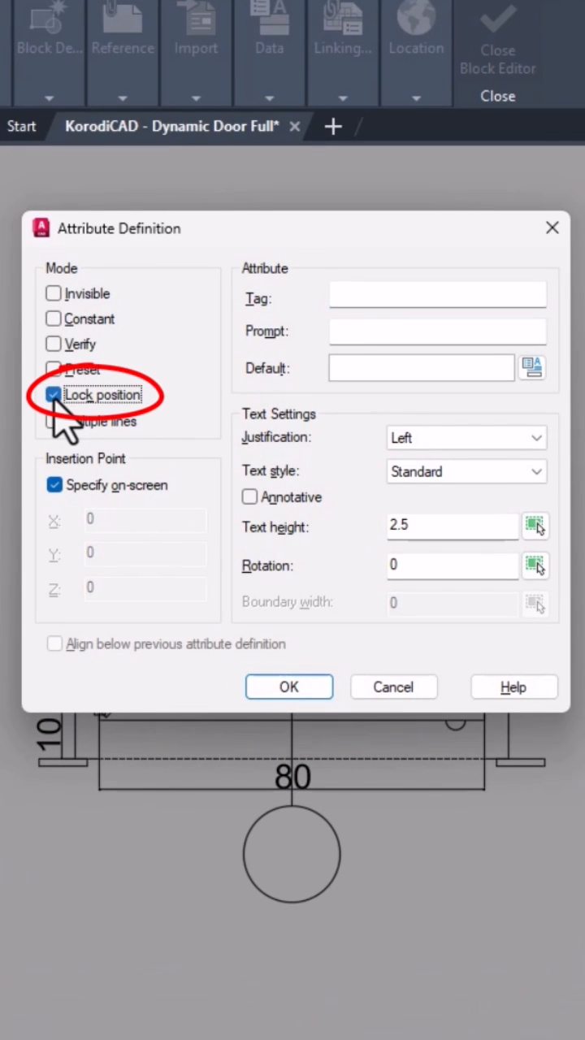
# Step: Define attribute DT, prompt Door Type, default D1, middle-center justified, and place it
pyautogui.write('DT')
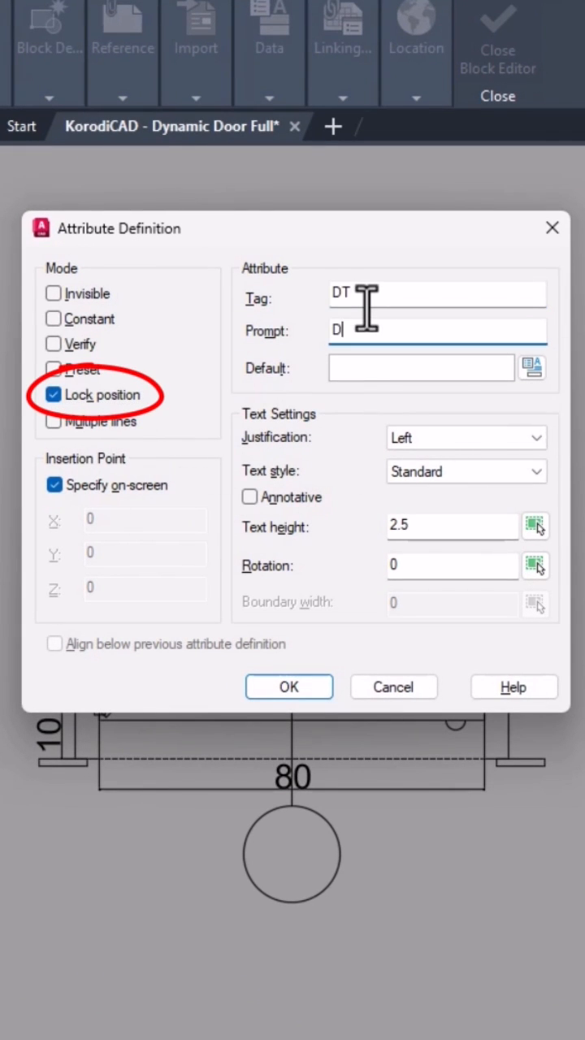
pyautogui.write('oor Type')
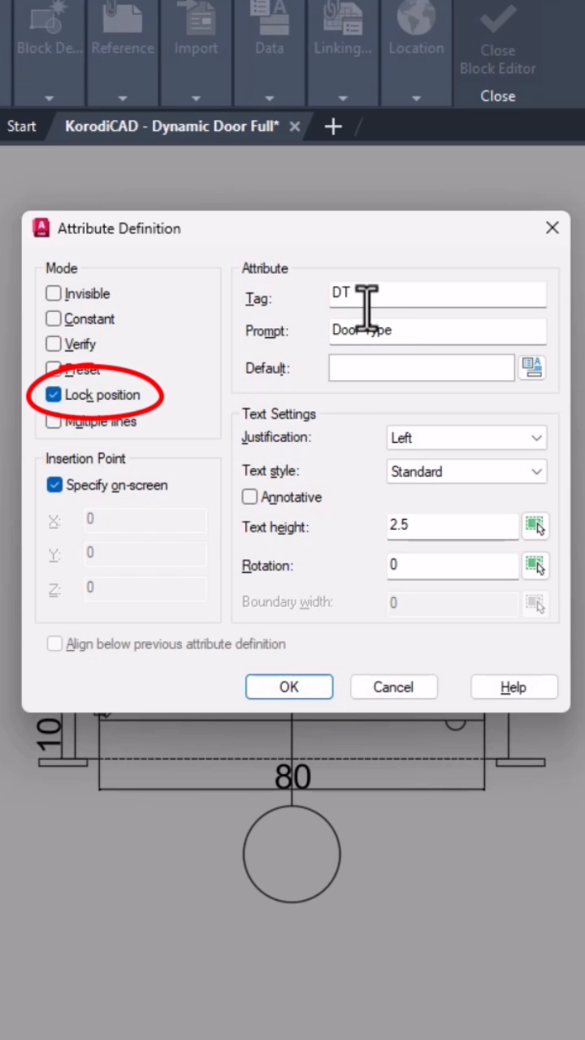
pyautogui.write('D1')
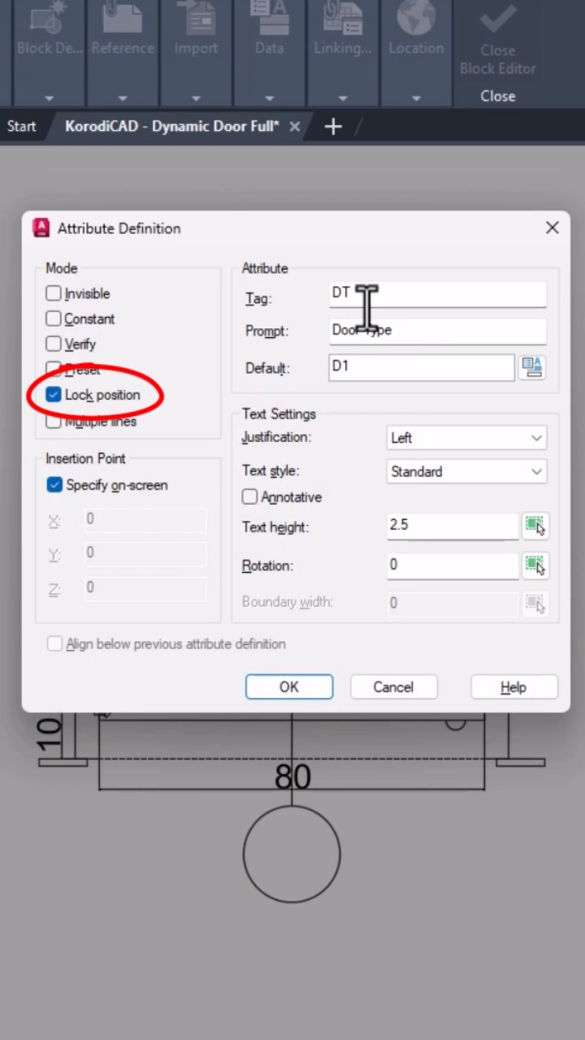
pyautogui.click(465, 439)
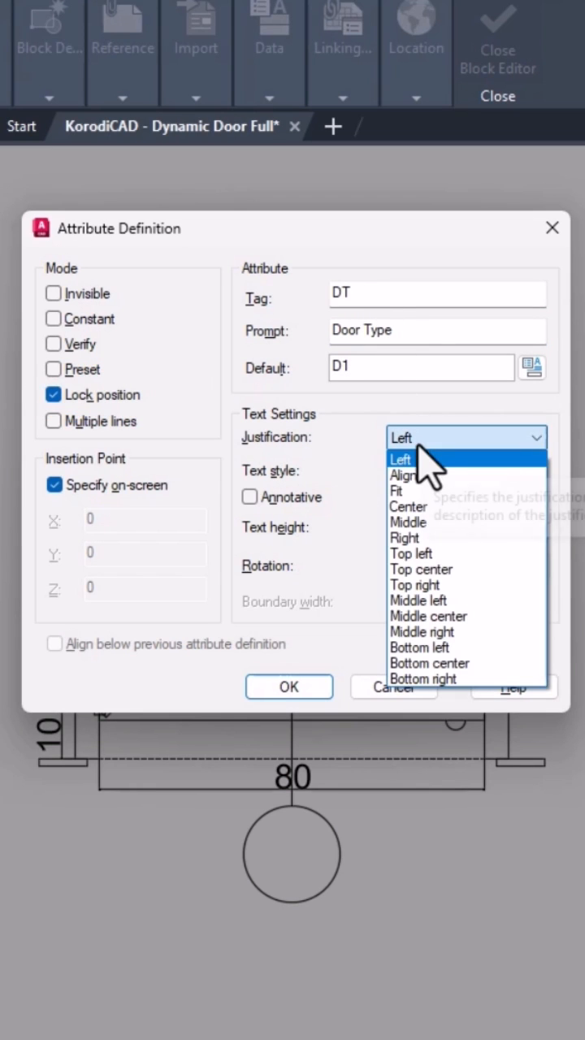
pyautogui.click(429, 615)
pyautogui.write('75')
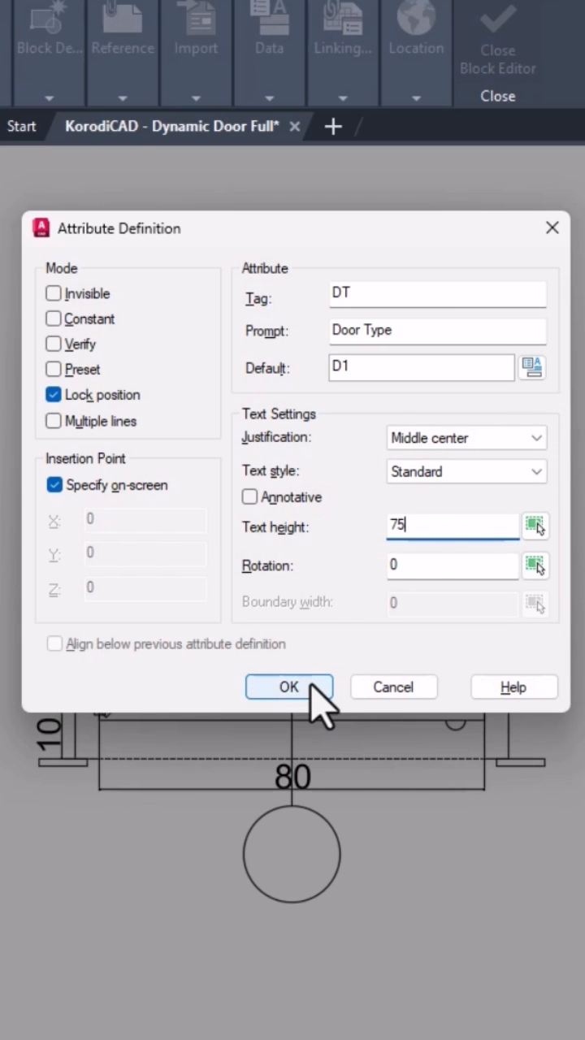
pyautogui.click(289, 685)
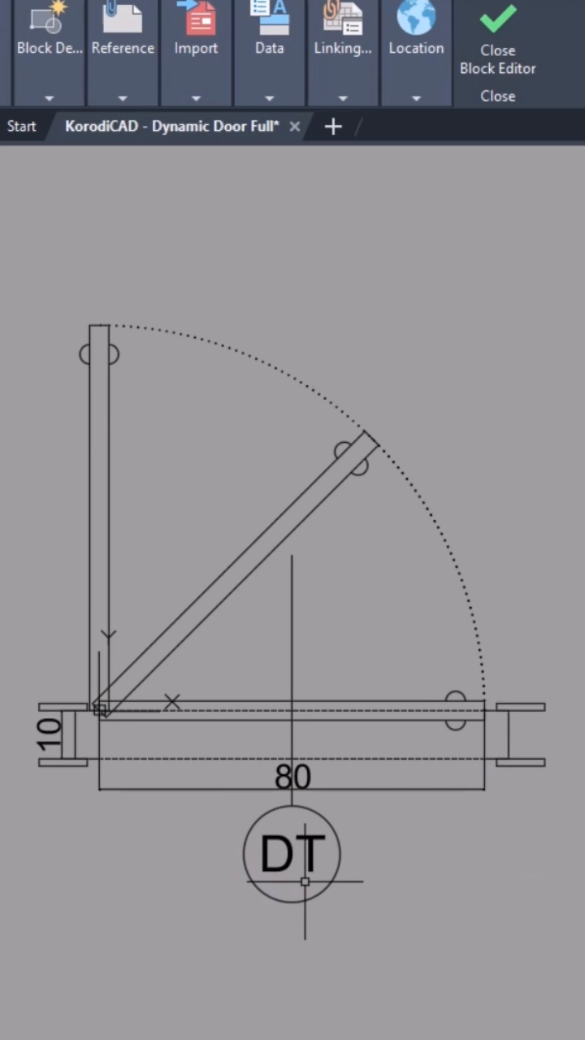
# Step: Repeat ATTDEF for a DS attribute prompting Door Size
pyautogui.press('space')
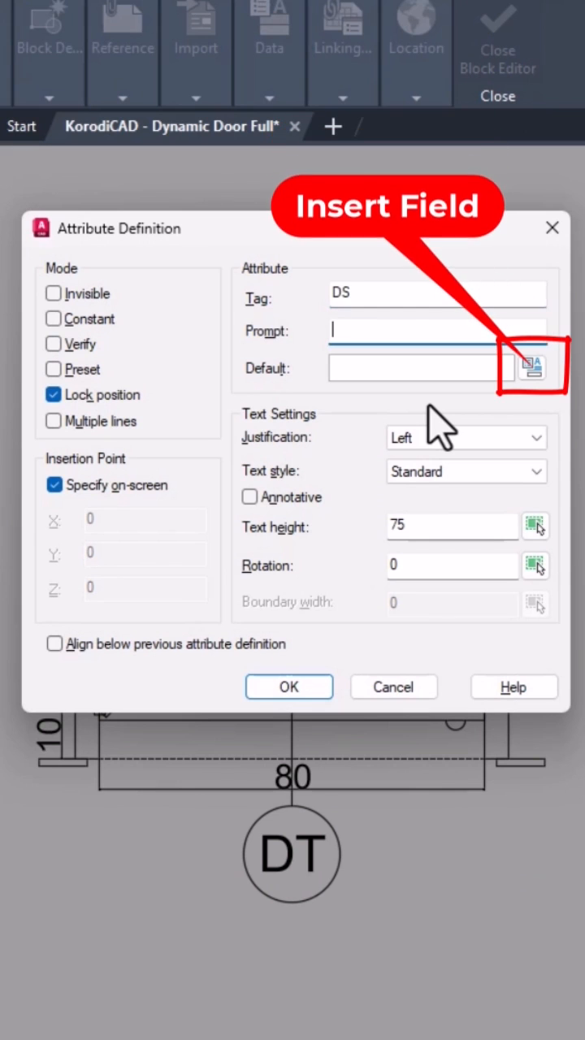
pyautogui.write('Door Size')
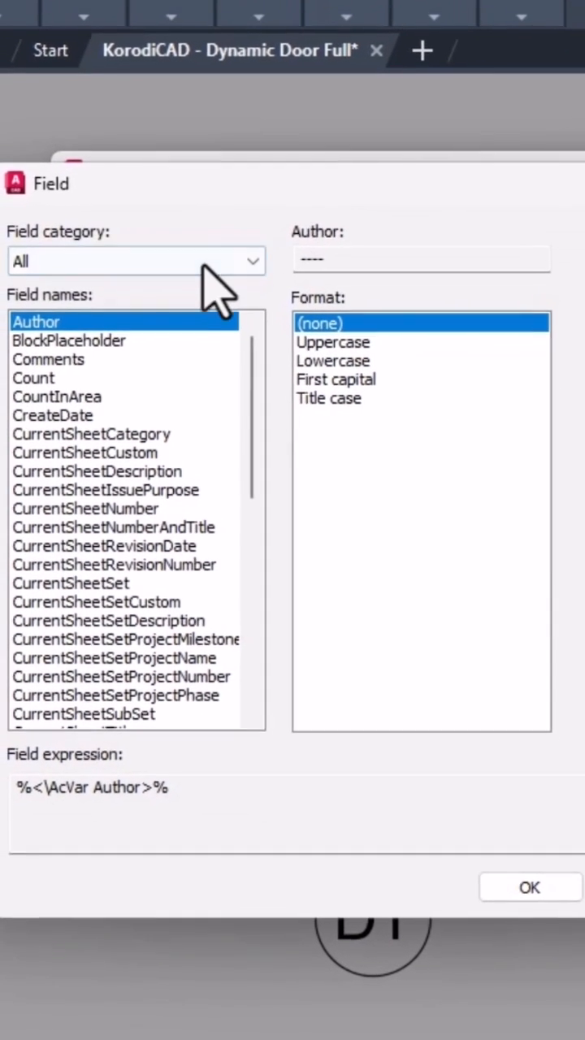
# Step: Set the DS default to an Object field using the 80 width dimension's Measurement
pyautogui.click(133, 260)
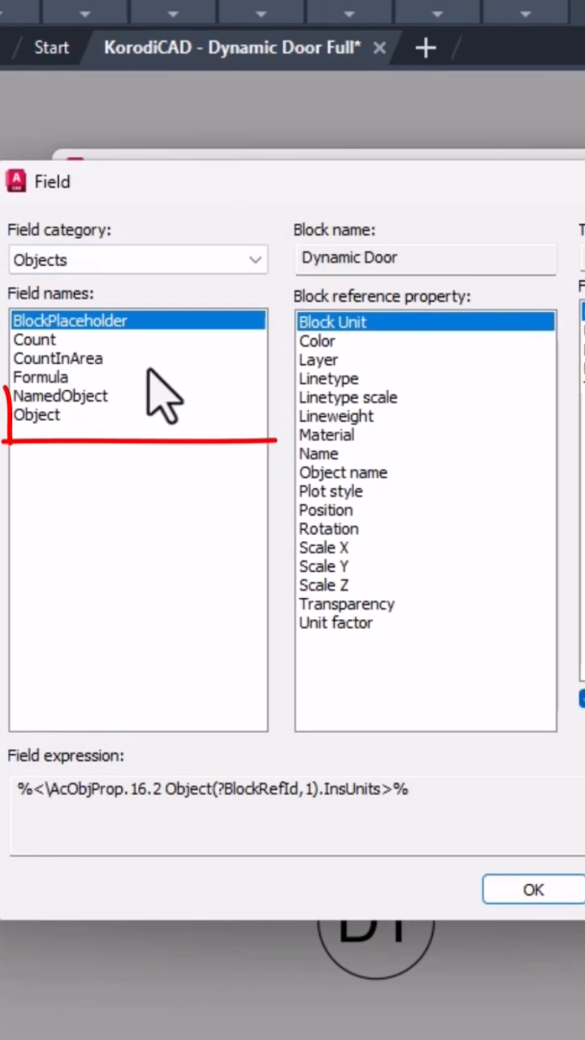
pyautogui.click(37, 415)
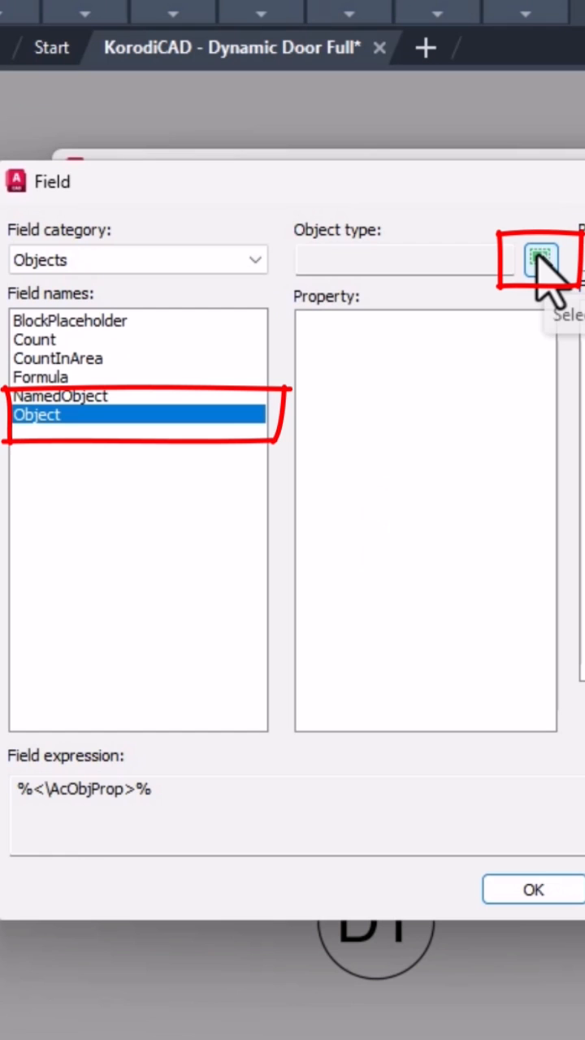
pyautogui.click(537, 257)
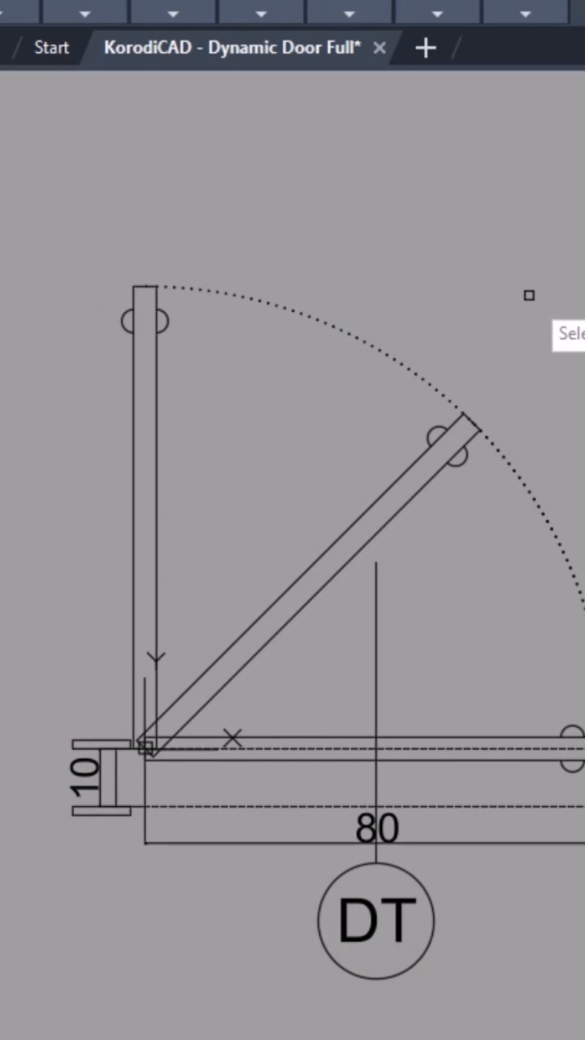
pyautogui.click(372, 829)
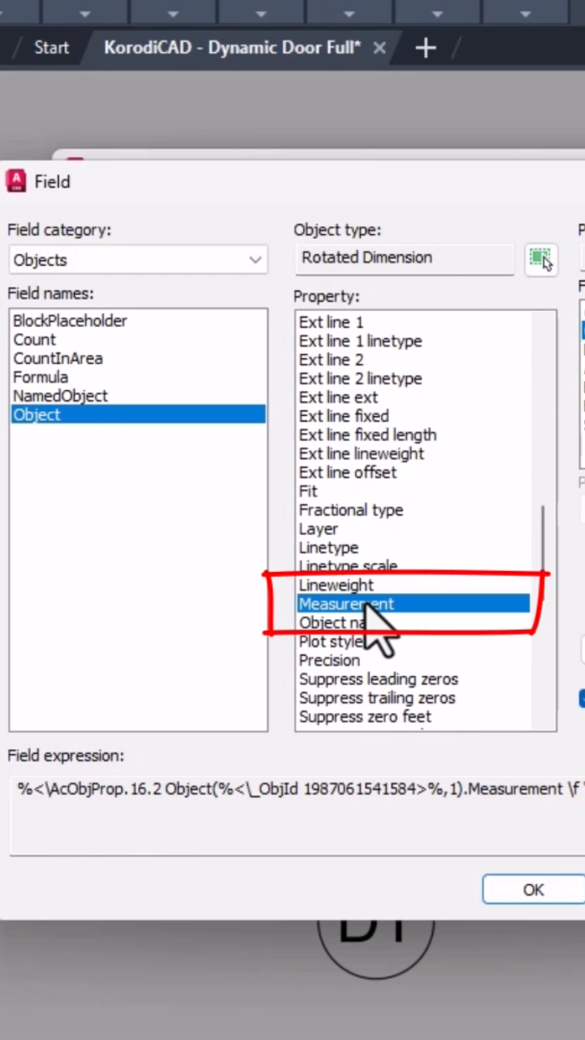
pyautogui.click(345, 604)
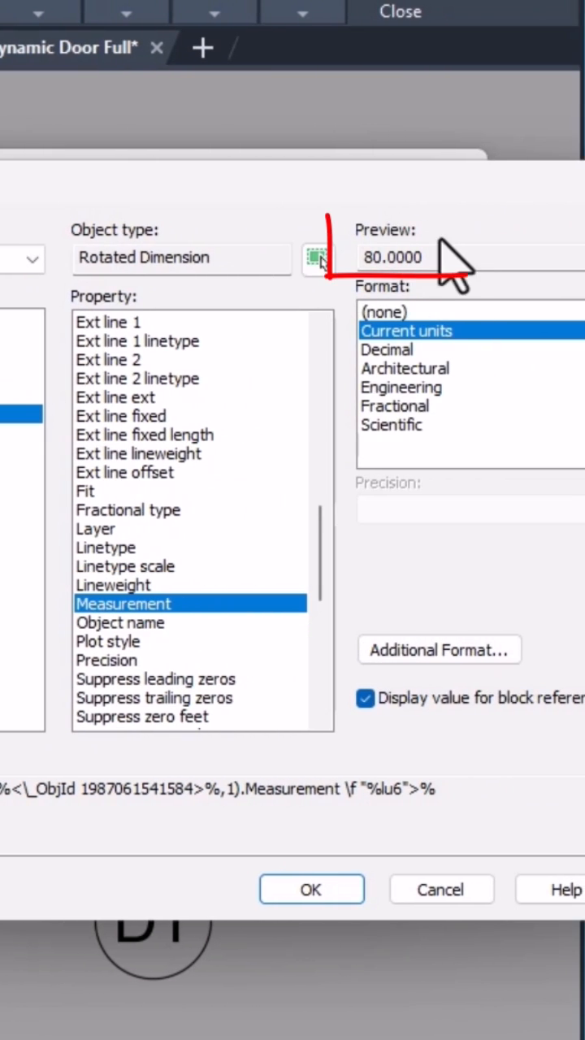
# Step: Format the field as Decimal with precision 0 and confirm it
pyautogui.click(386, 349)
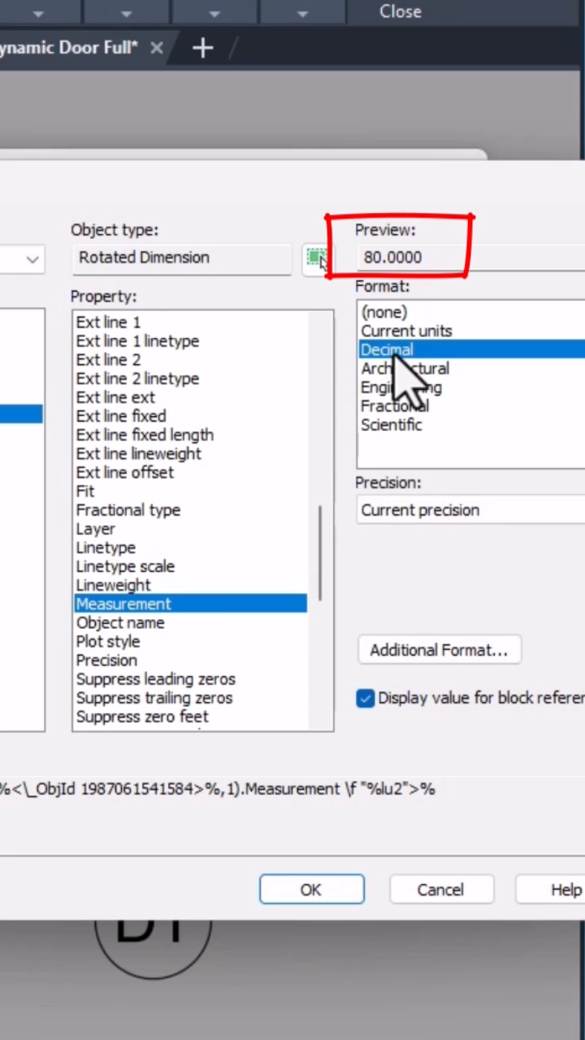
pyautogui.click(468, 510)
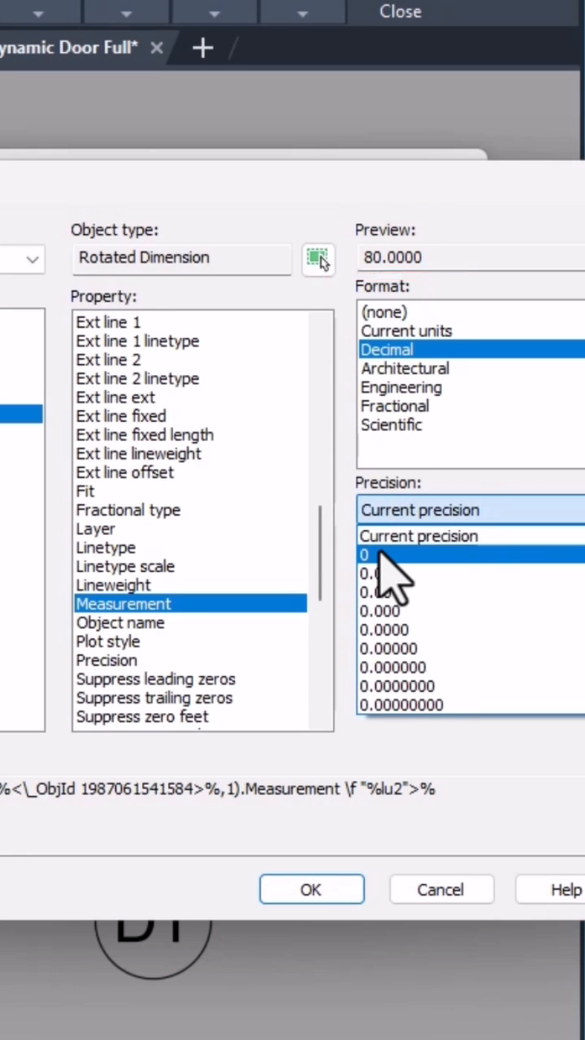
pyautogui.click(366, 553)
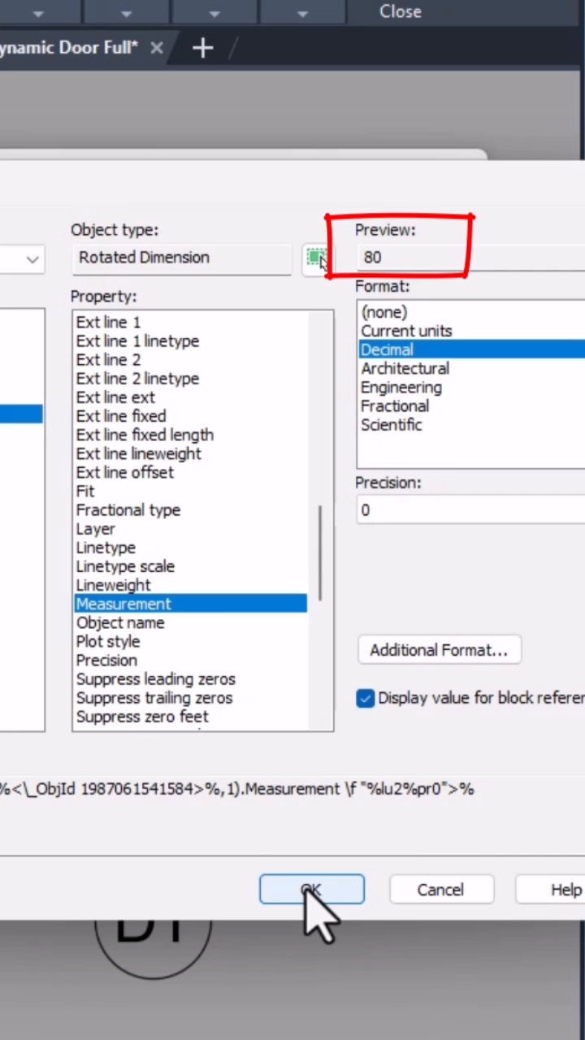
pyautogui.click(312, 889)
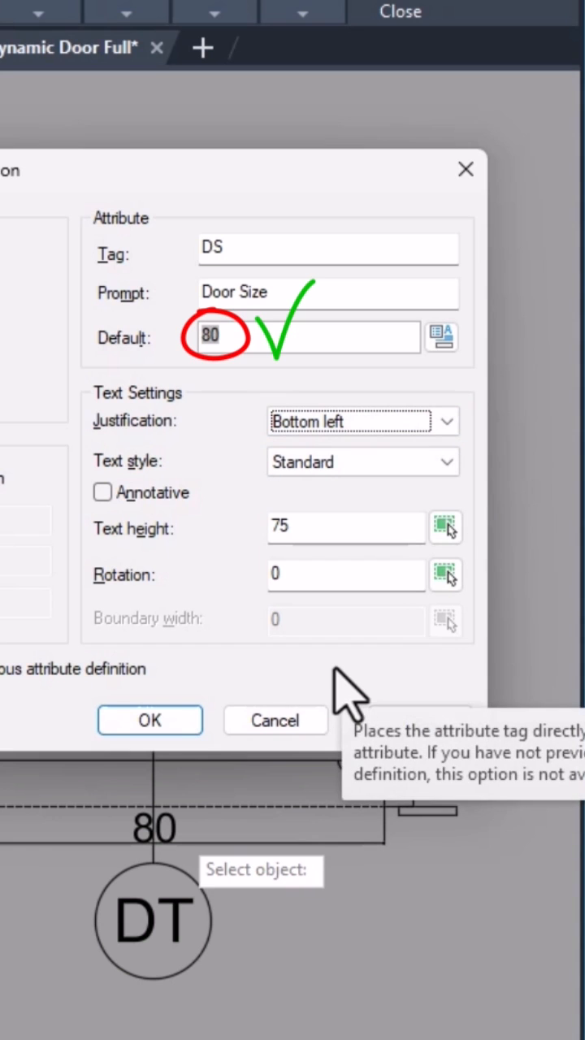
# Step: Adjust the Door Size text rotation, confirm and place the DS attribute
pyautogui.click(344, 575)
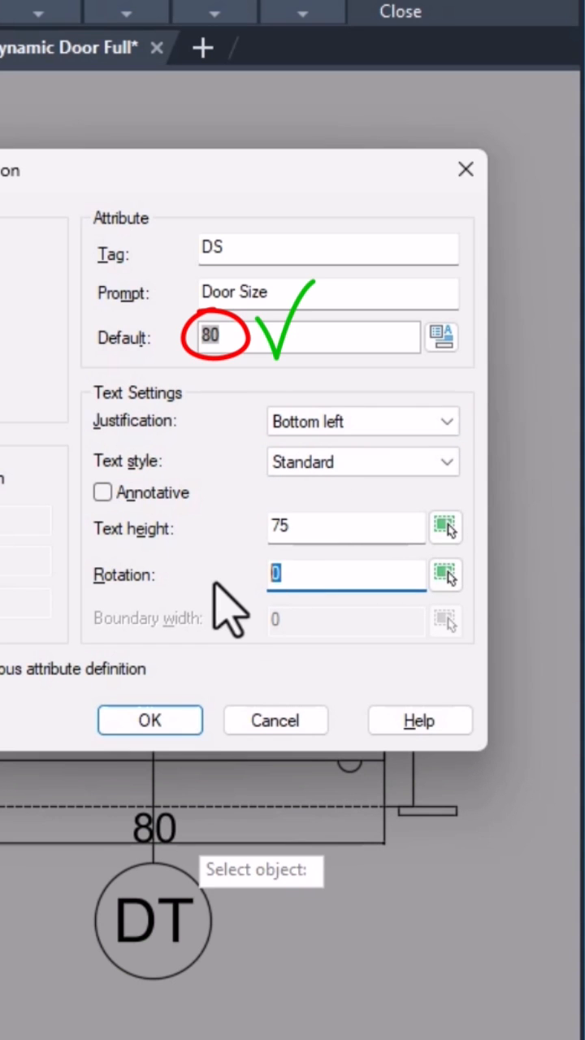
pyautogui.click(149, 719)
pyautogui.write('H')
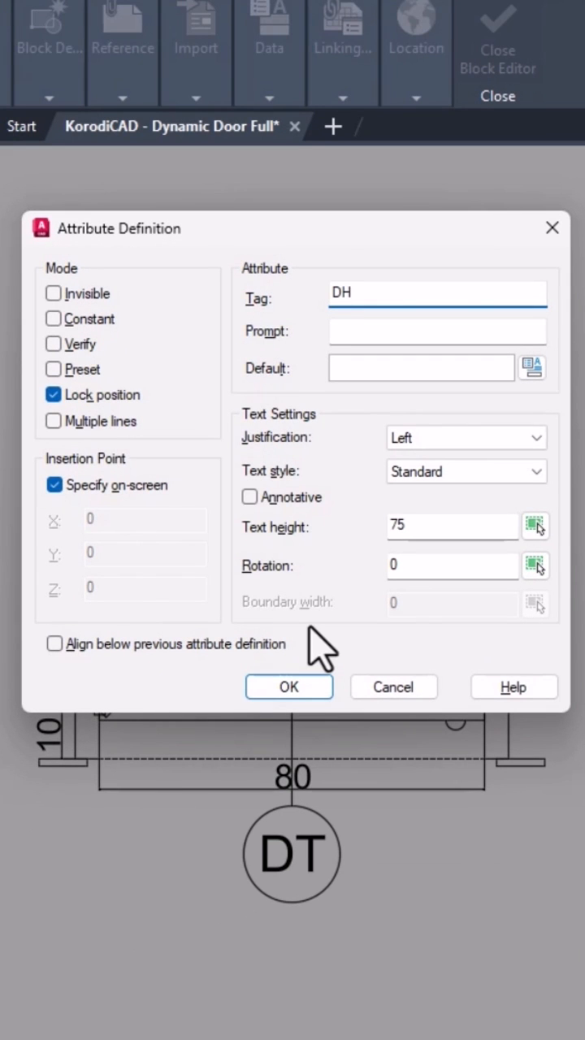
# Step: Define attribute DH, prompt Door Height, default 210, top-left justified, and confirm it for placement
pyautogui.write('Door')
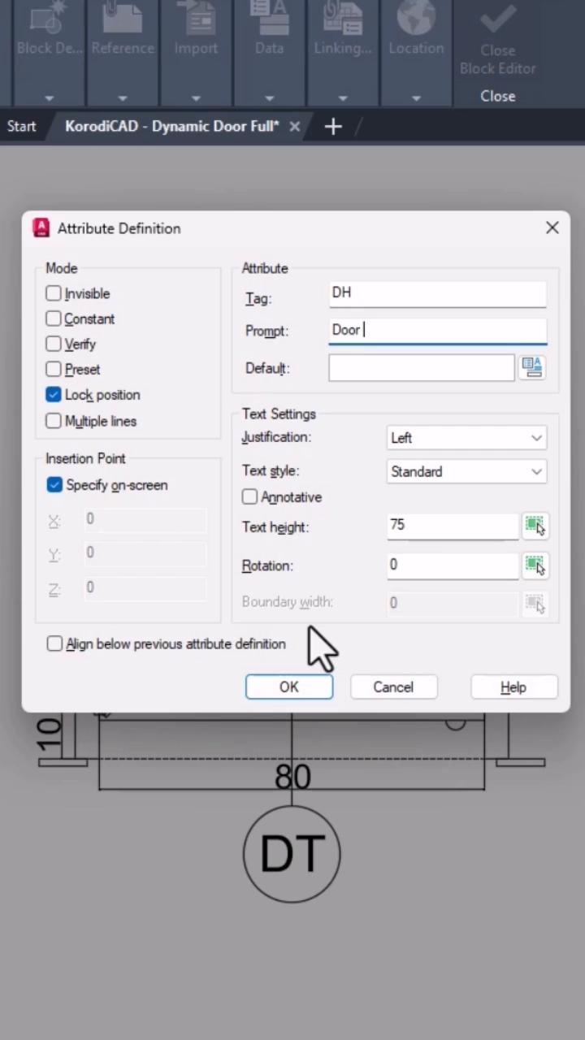
pyautogui.write('Height')
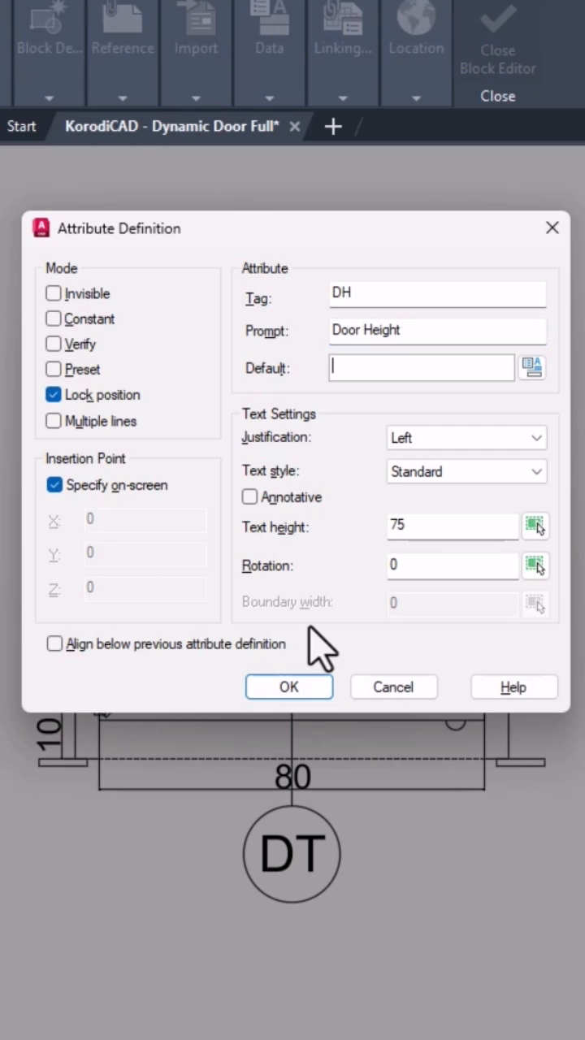
pyautogui.write('210')
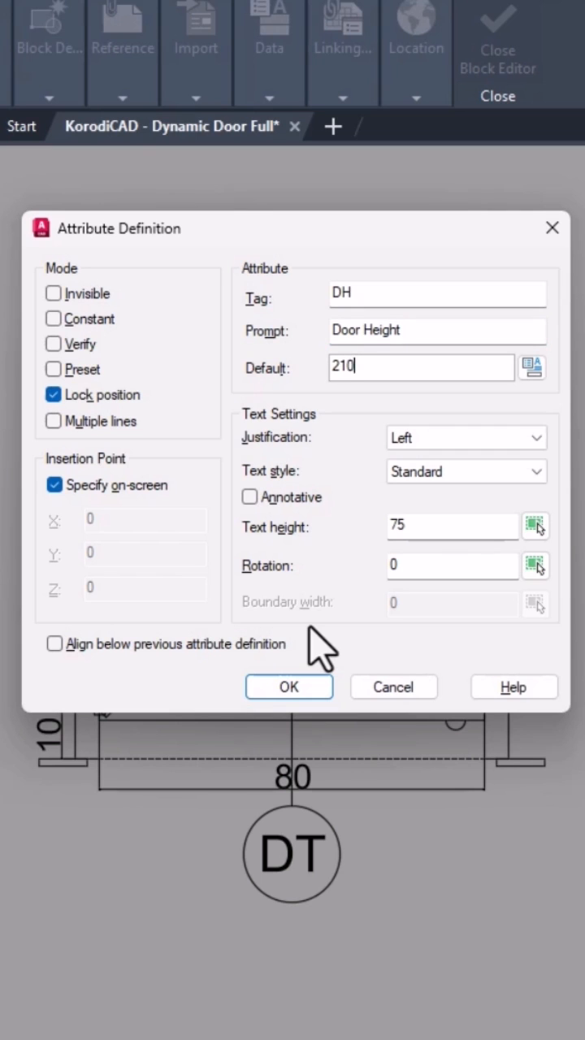
pyautogui.click(465, 438)
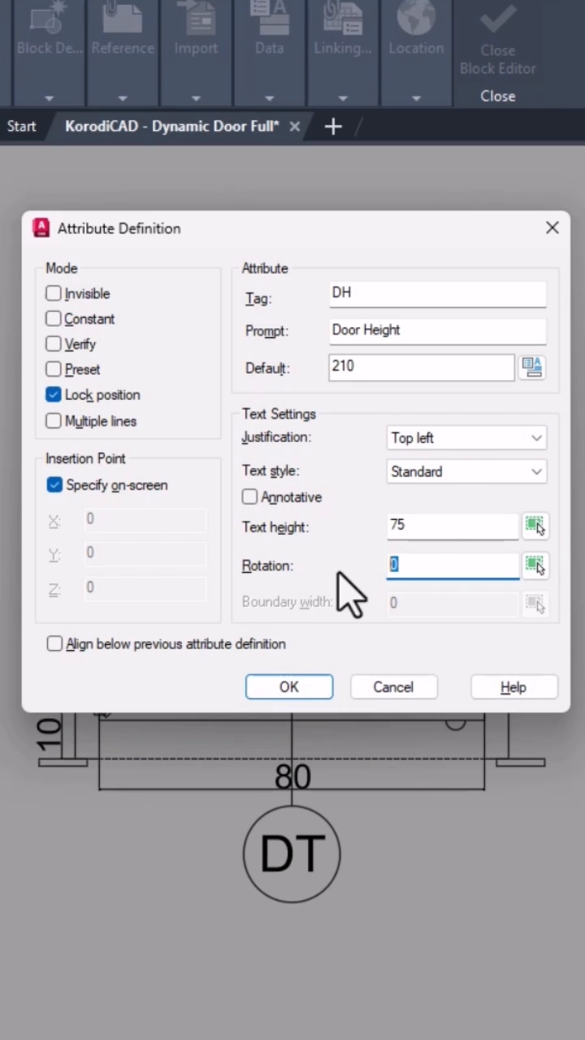
pyautogui.click(289, 686)
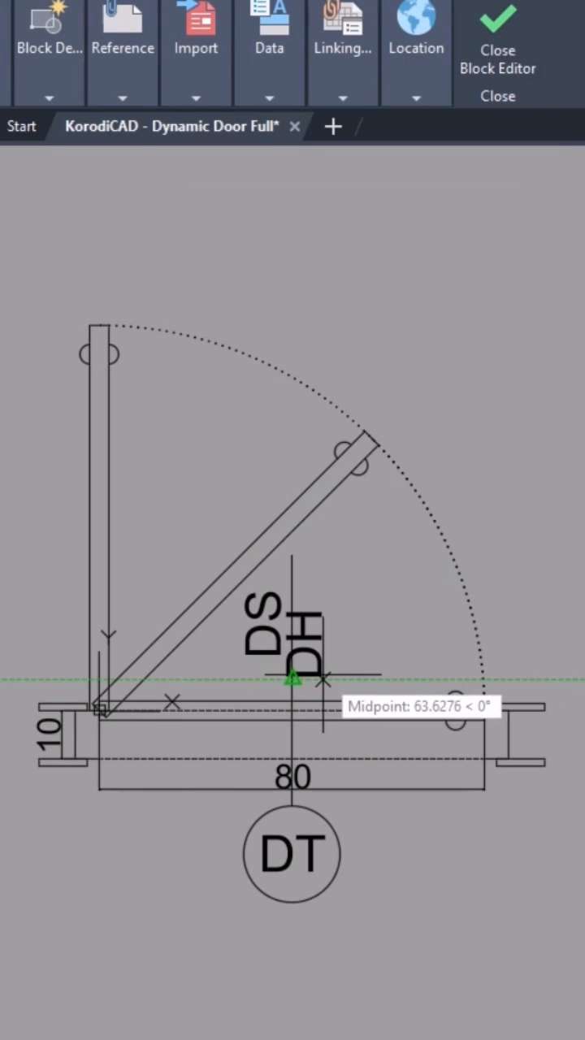